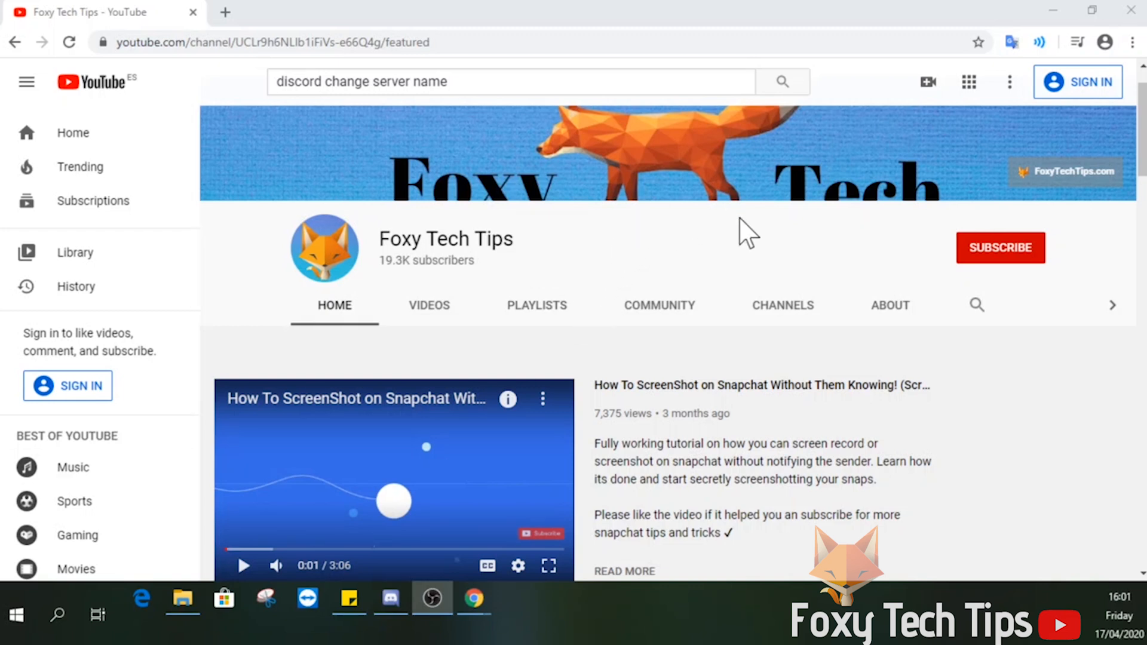
{"action": "mouse_move", "coordinate": [1048, 375]}
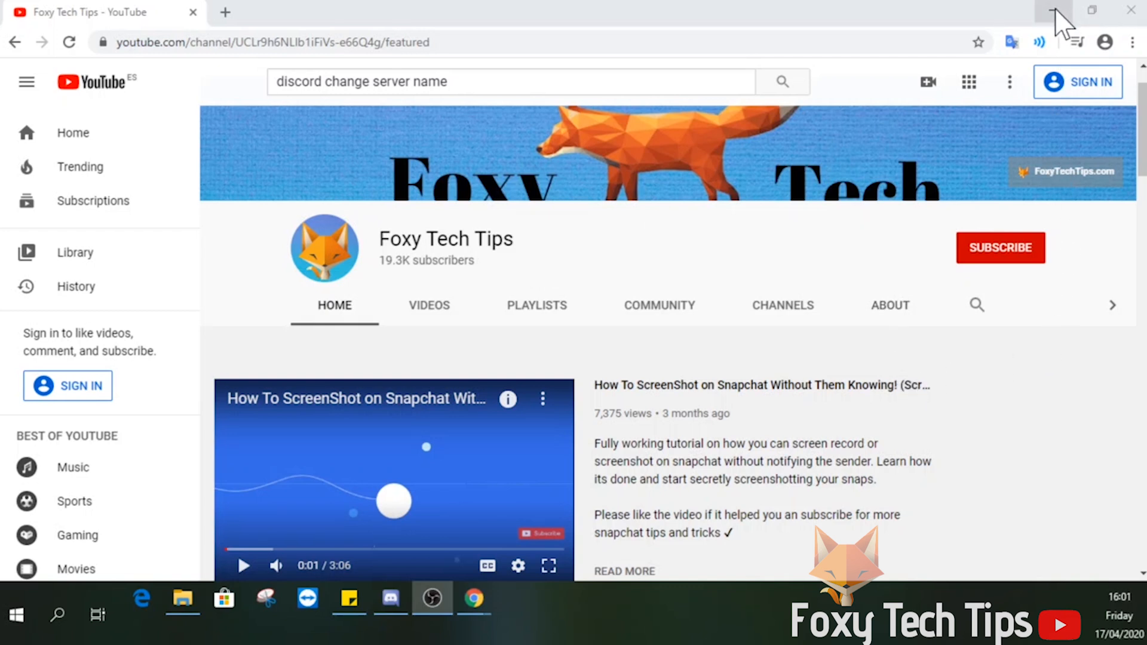
{"action": "mouse_move", "coordinate": [1054, 11]}
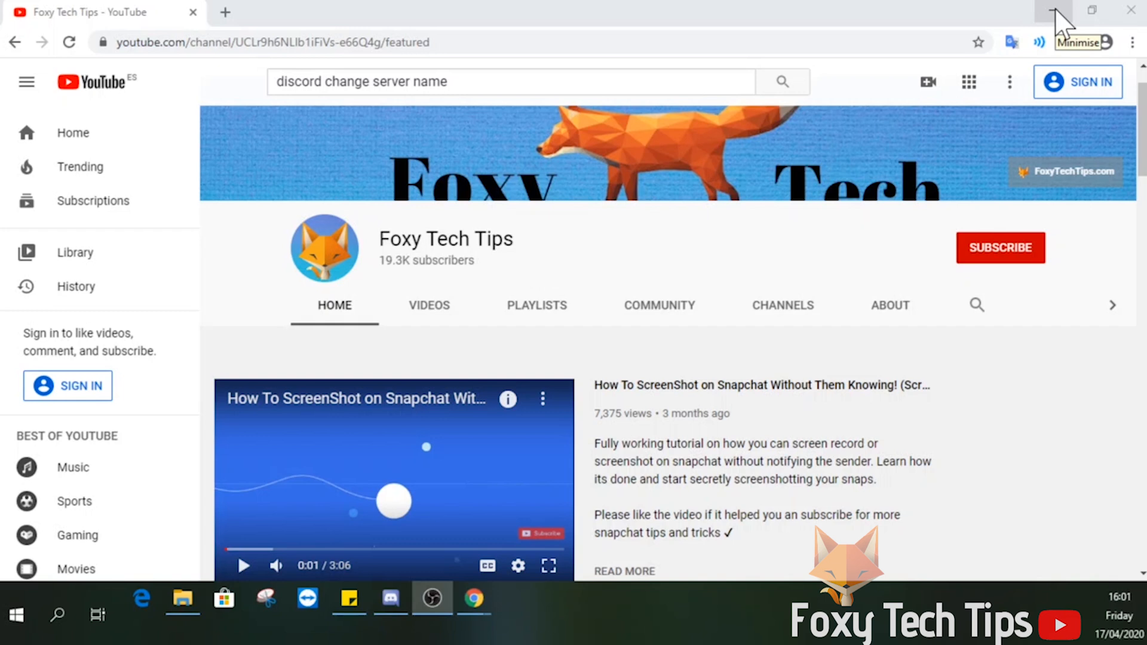
- Minimise the YouTube browser window to reveal Discord
{"action": "left_click", "coordinate": [390, 600]}
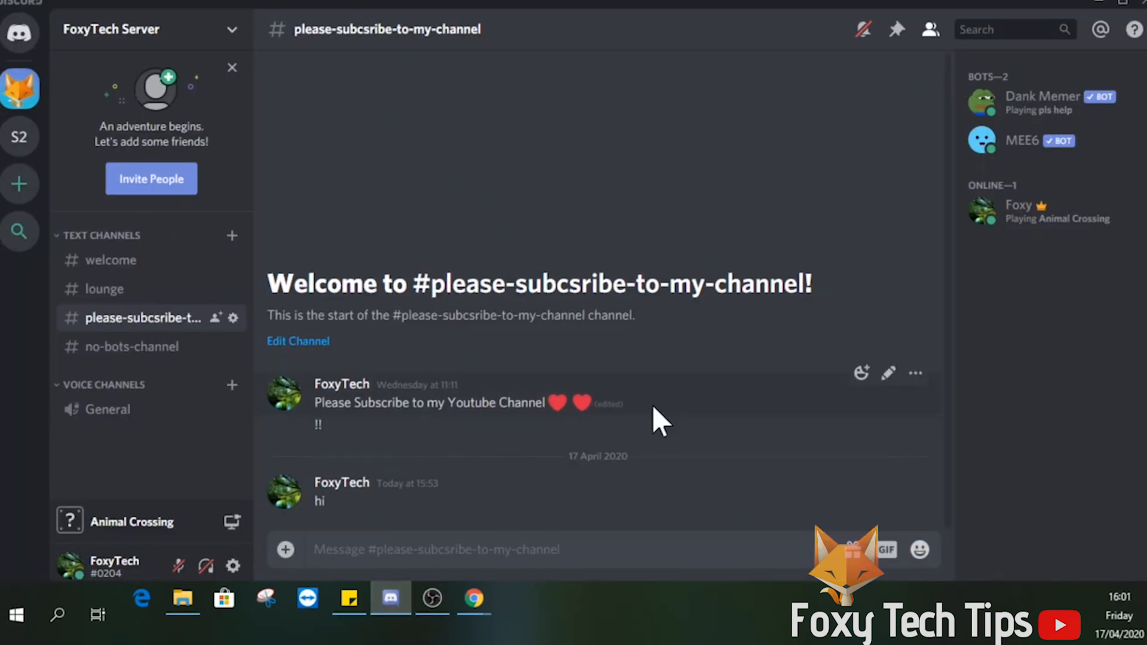
{"action": "mouse_move", "coordinate": [519, 385]}
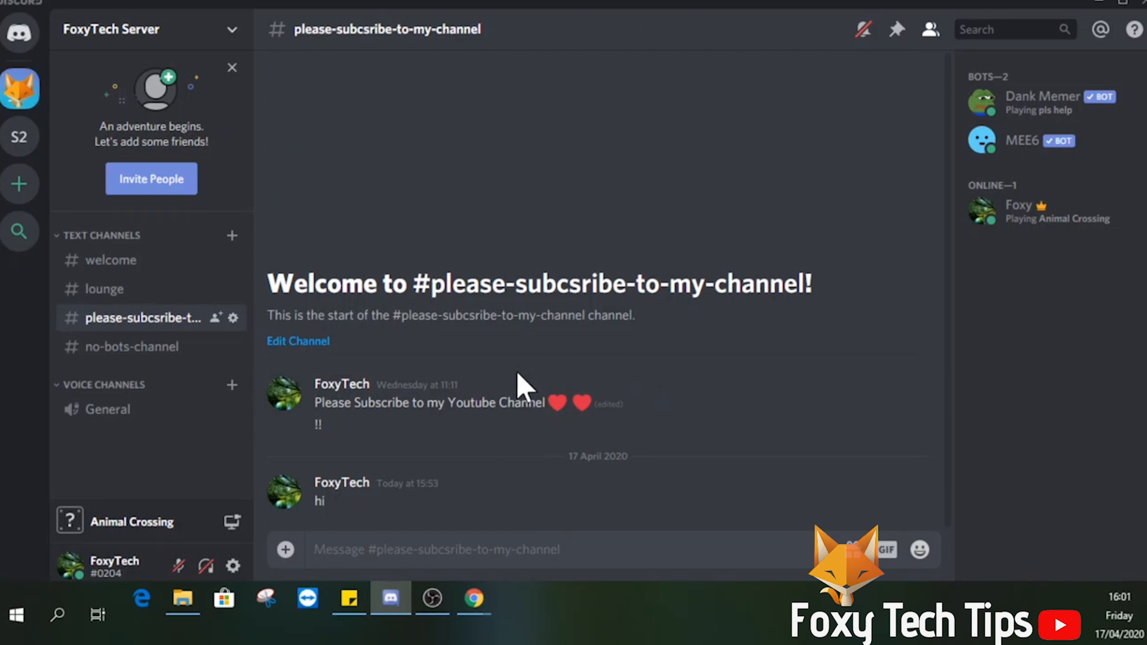
{"action": "mouse_move", "coordinate": [232, 567]}
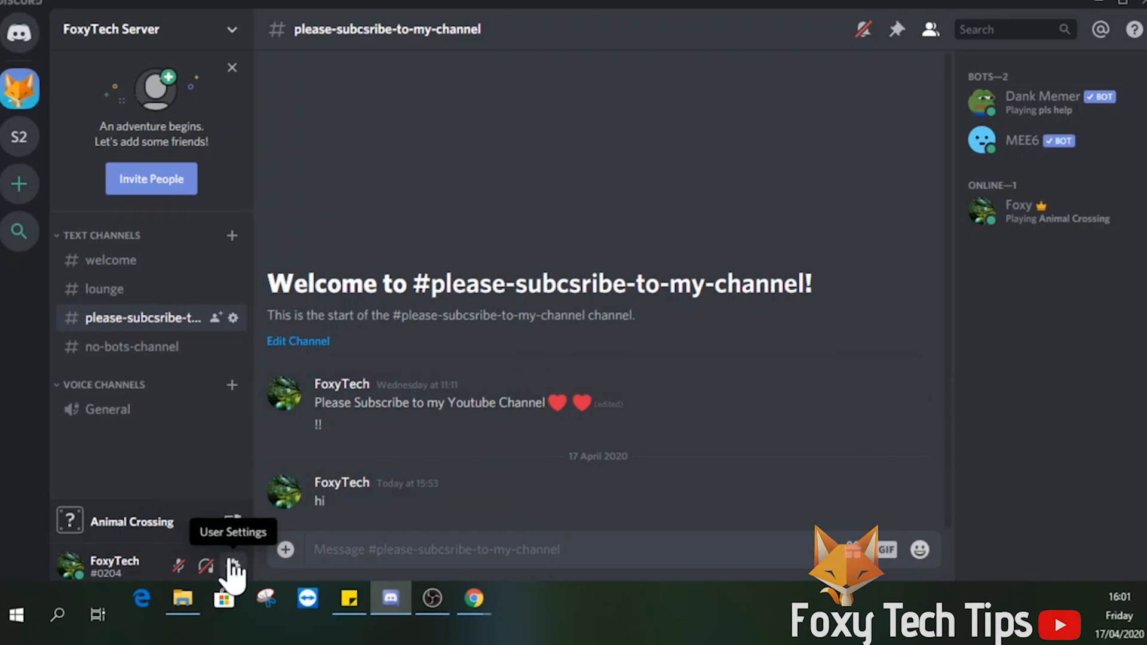
- Open User Settings from the gear beside your profile
{"action": "left_click", "coordinate": [232, 567]}
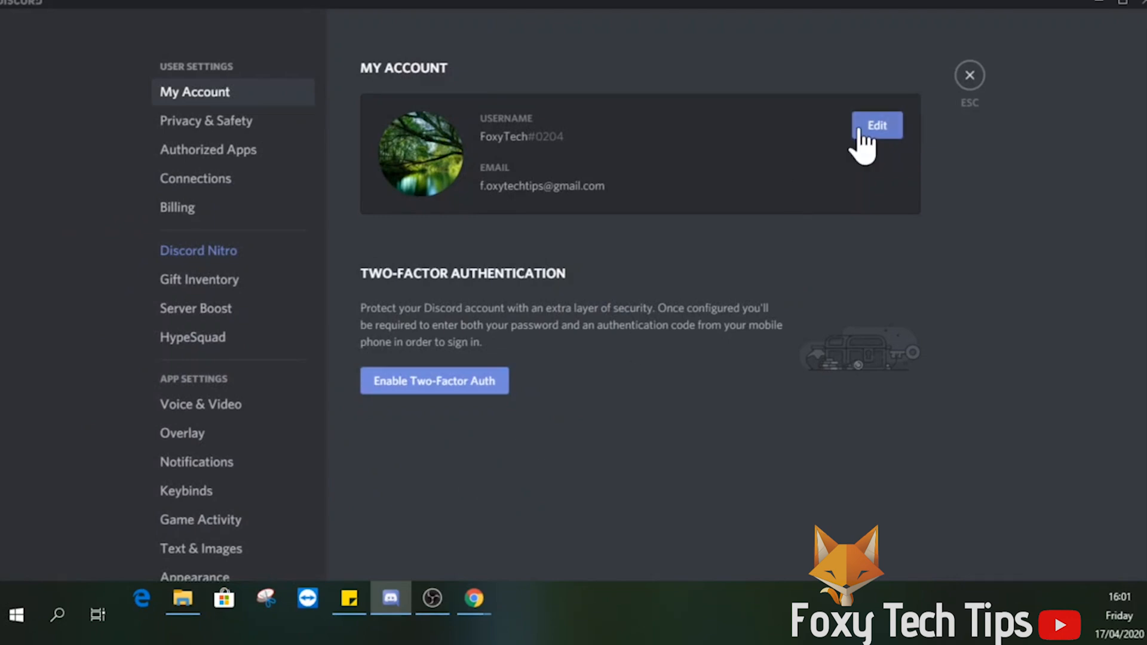
- Save an invisible-character username, then exit settings back to the server chat
{"action": "left_click", "coordinate": [875, 125]}
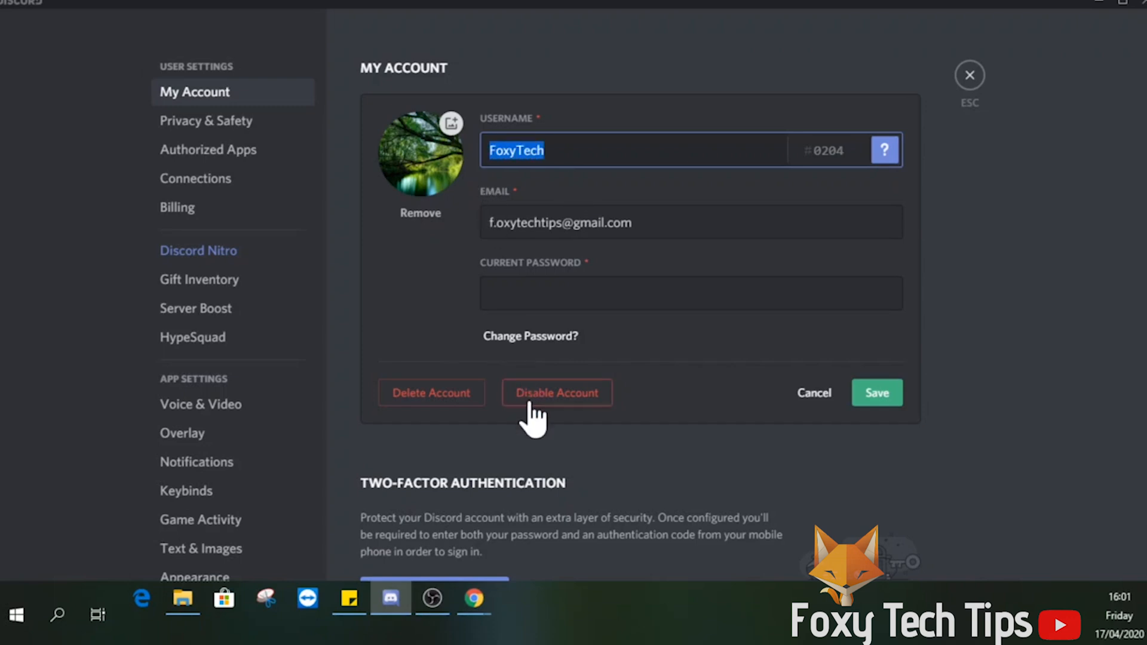
{"action": "mouse_move", "coordinate": [560, 489]}
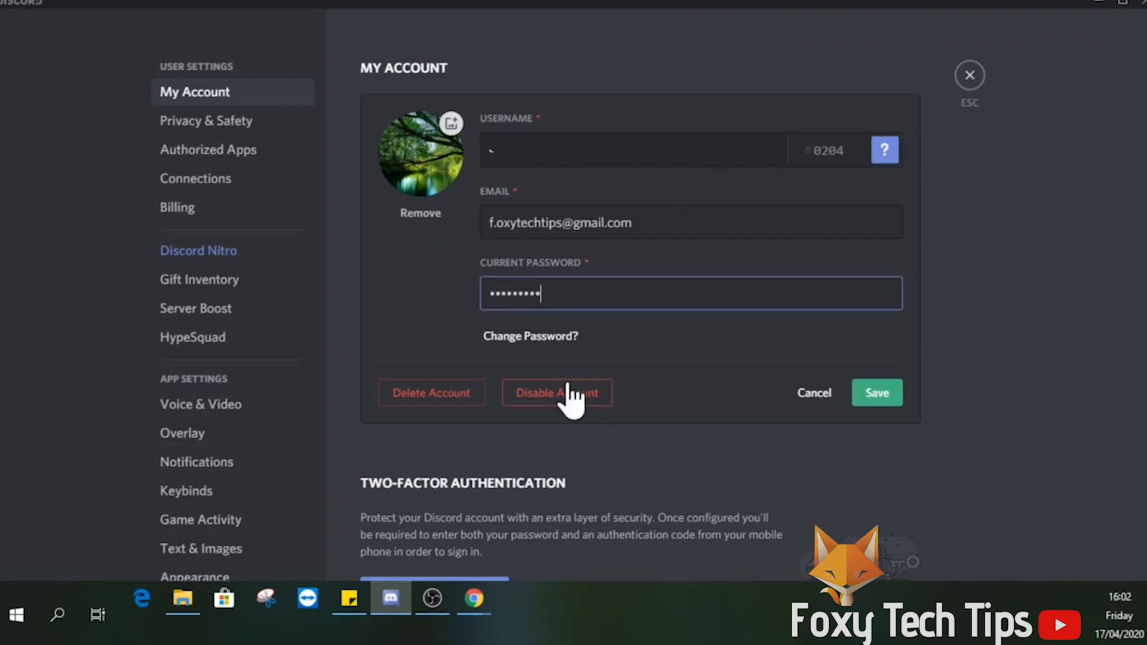
{"action": "left_click", "coordinate": [876, 393]}
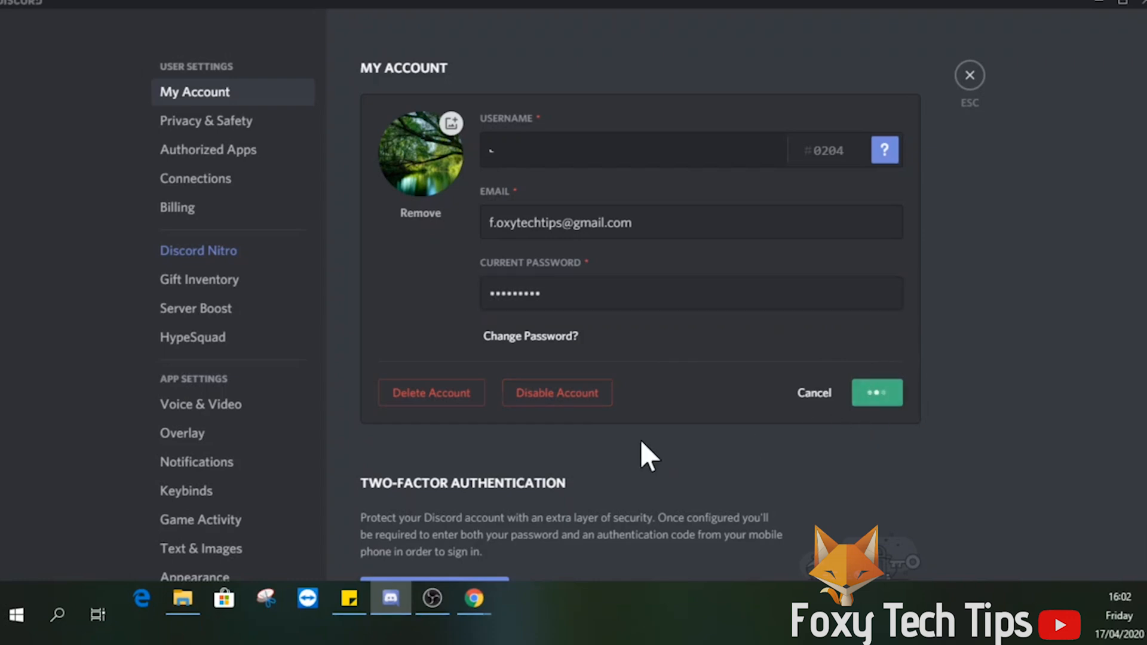
{"action": "left_click", "coordinate": [969, 75]}
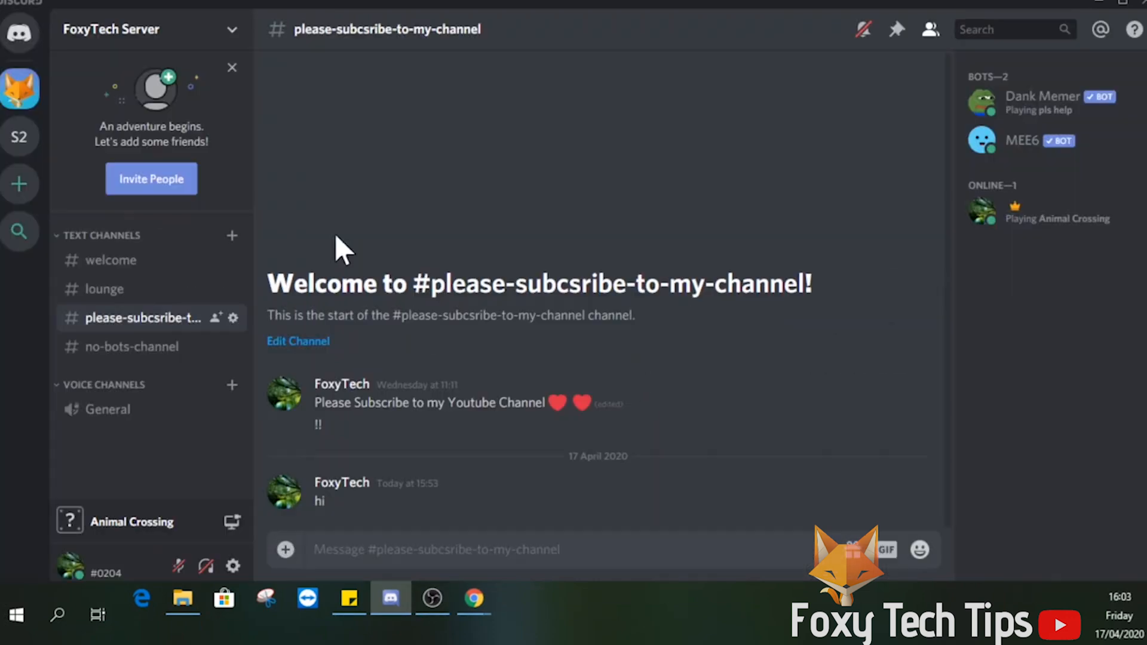
- View Server 2's member list showing the blank name, then return to FoxyTech Server
{"action": "left_click", "coordinate": [432, 599]}
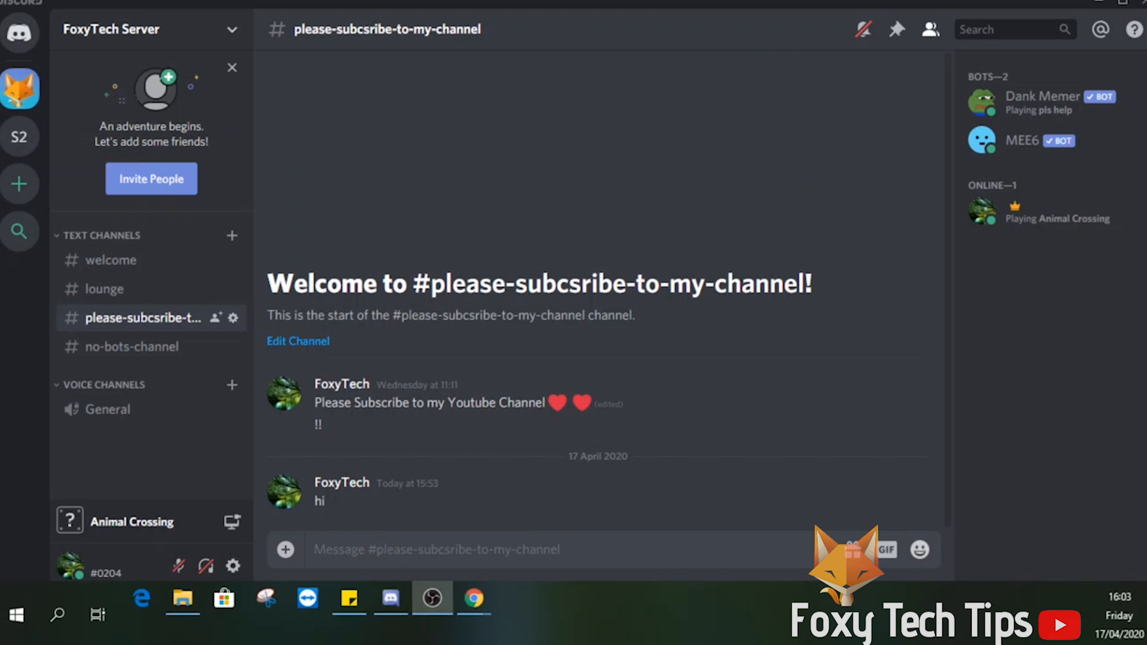
{"action": "left_click", "coordinate": [19, 137]}
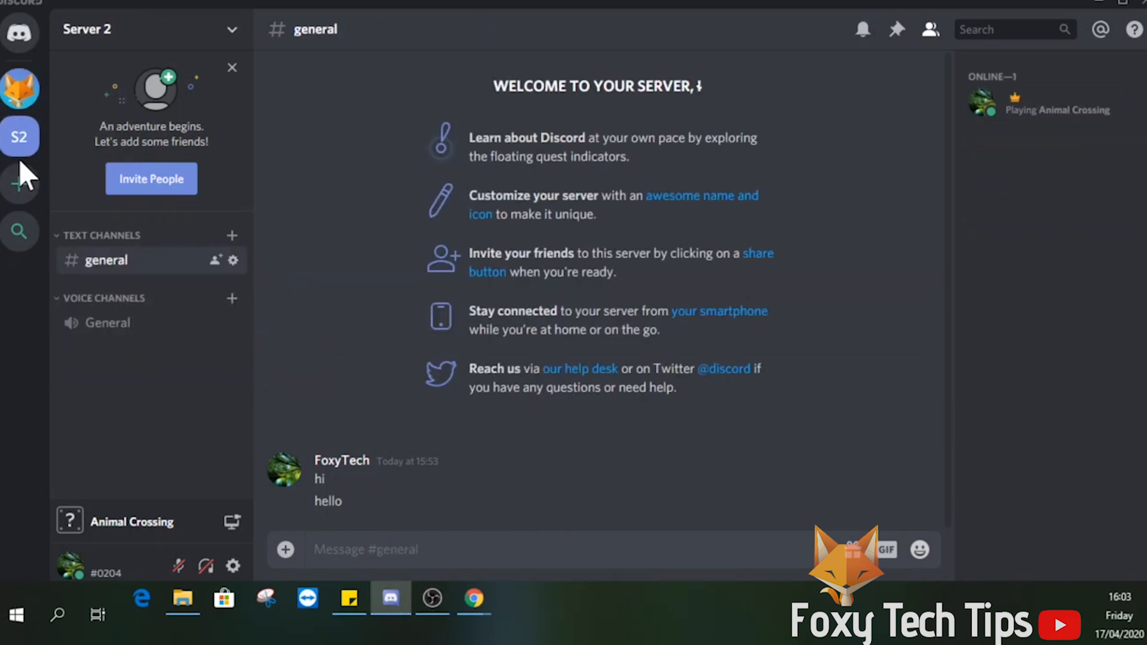
{"action": "mouse_move", "coordinate": [933, 205]}
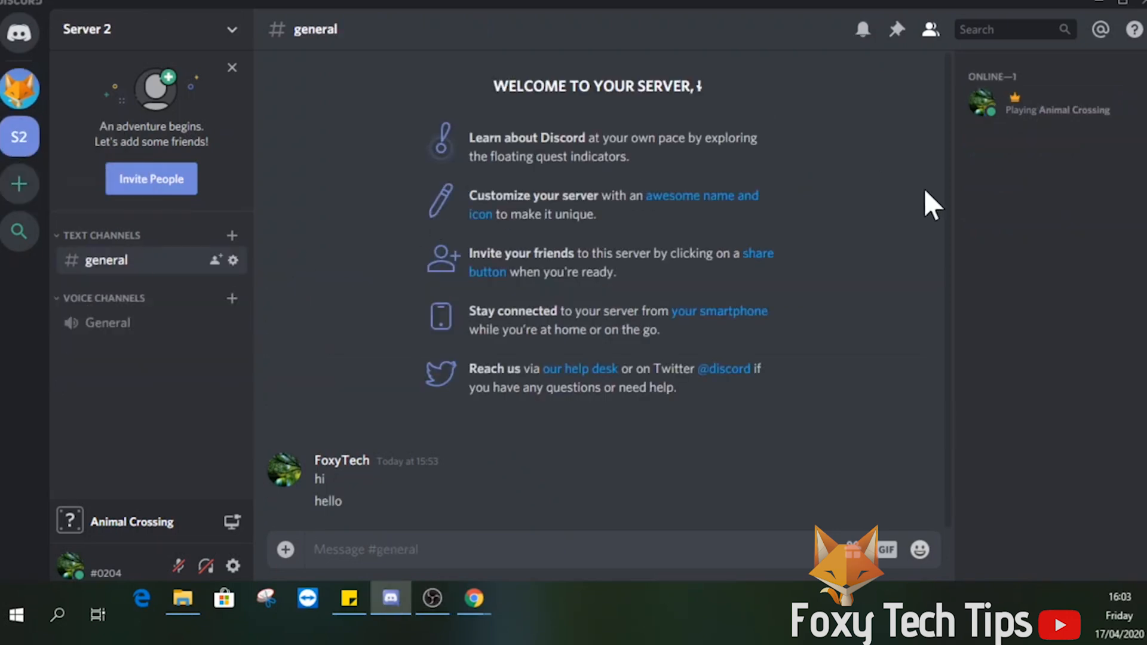
{"action": "mouse_move", "coordinate": [1010, 128]}
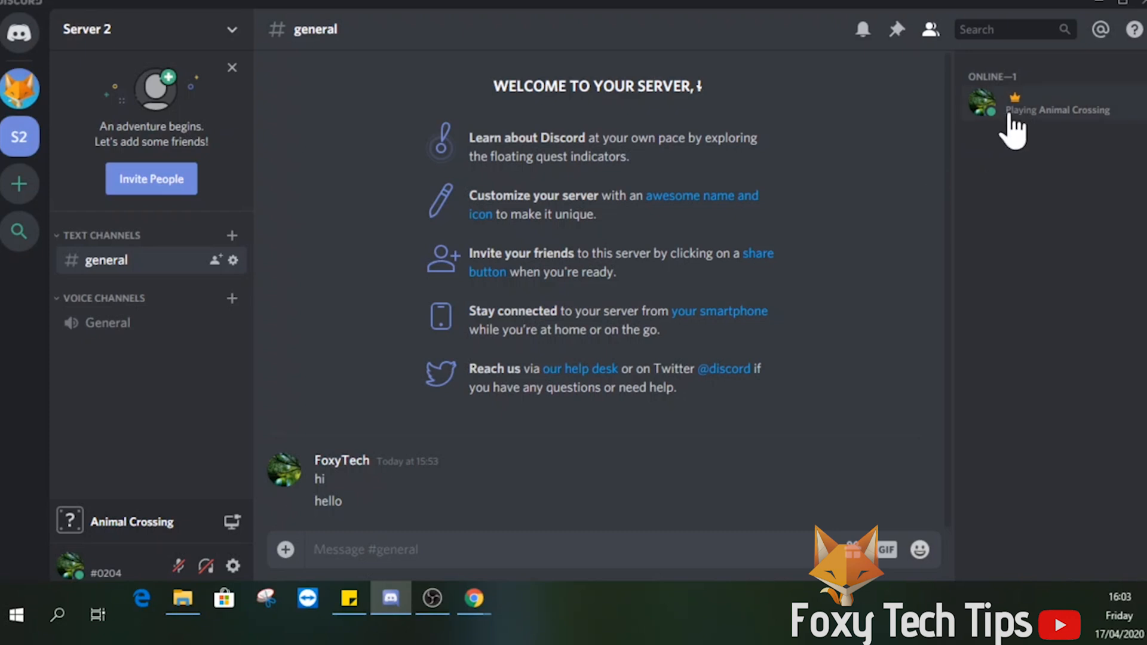
{"action": "mouse_move", "coordinate": [980, 143]}
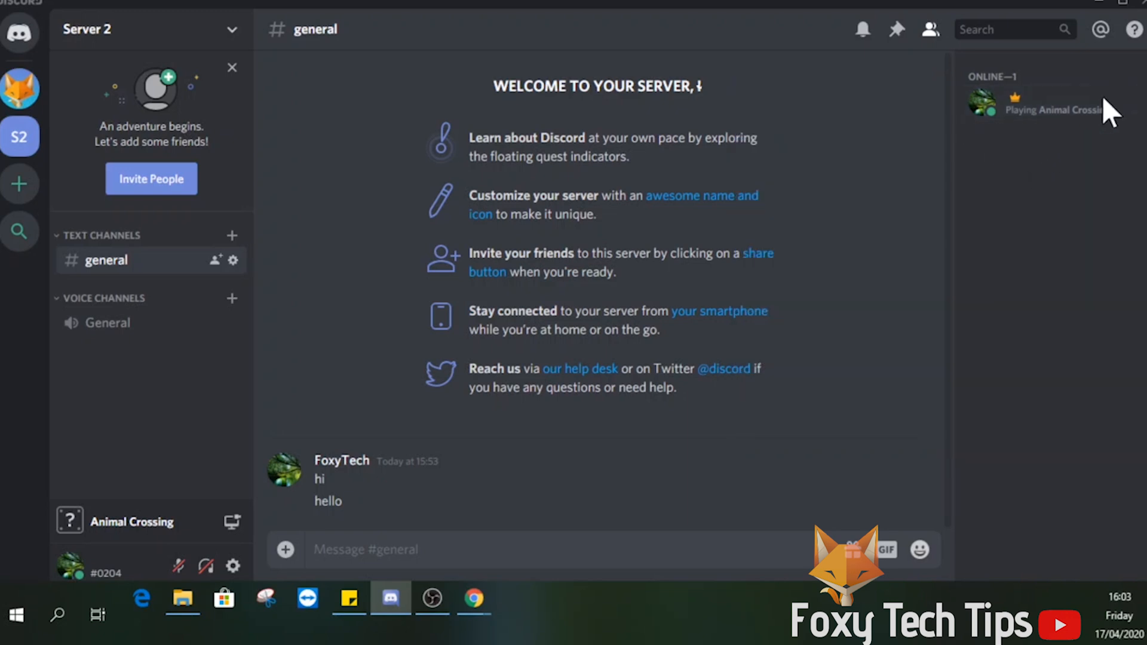
{"action": "left_click", "coordinate": [102, 567]}
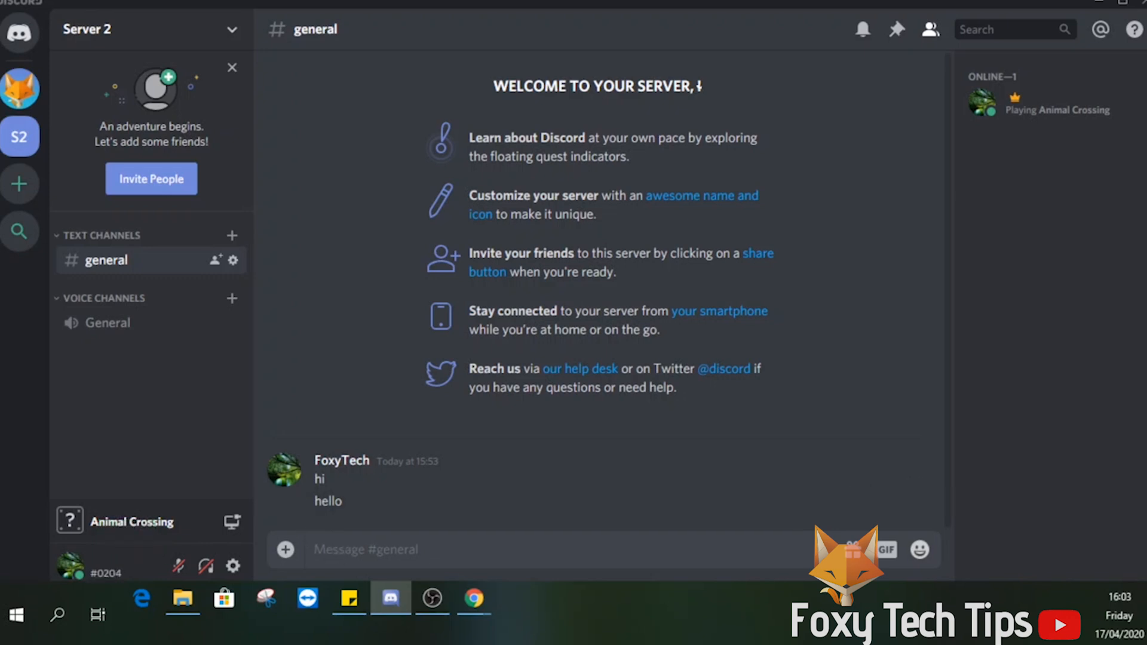
{"action": "left_click", "coordinate": [19, 88]}
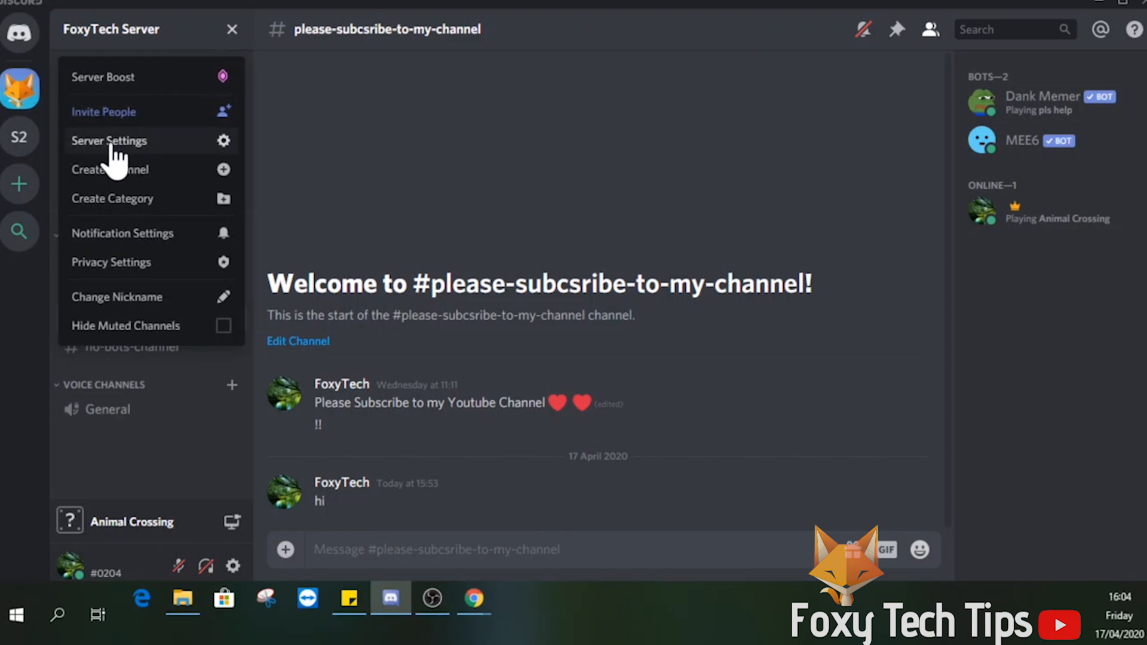
- Replace FoxyTech Server's name with an invisible character in Server Settings and close
{"action": "left_click", "coordinate": [108, 141]}
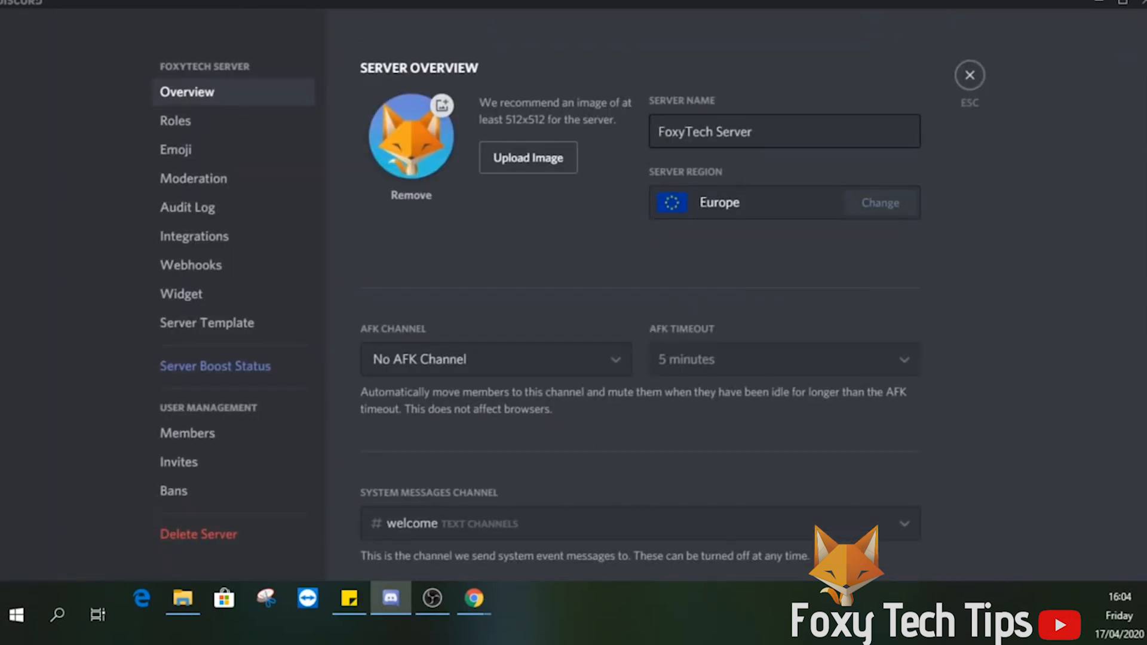
{"action": "left_click", "coordinate": [782, 131]}
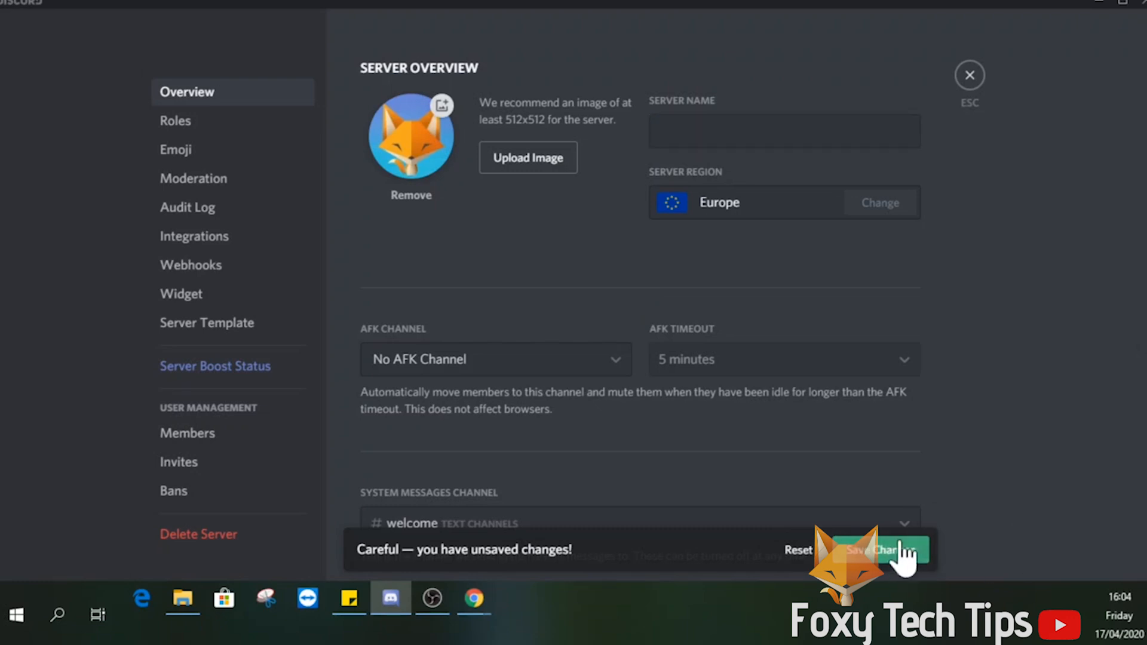
{"action": "mouse_move", "coordinate": [970, 75]}
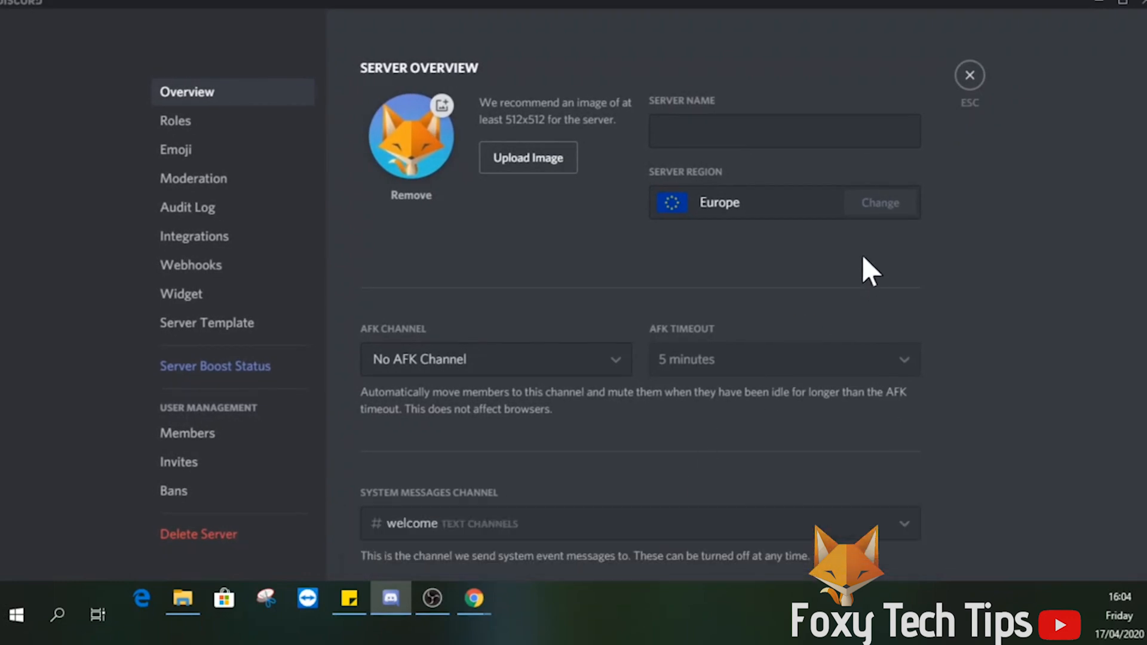
{"action": "left_click", "coordinate": [969, 75]}
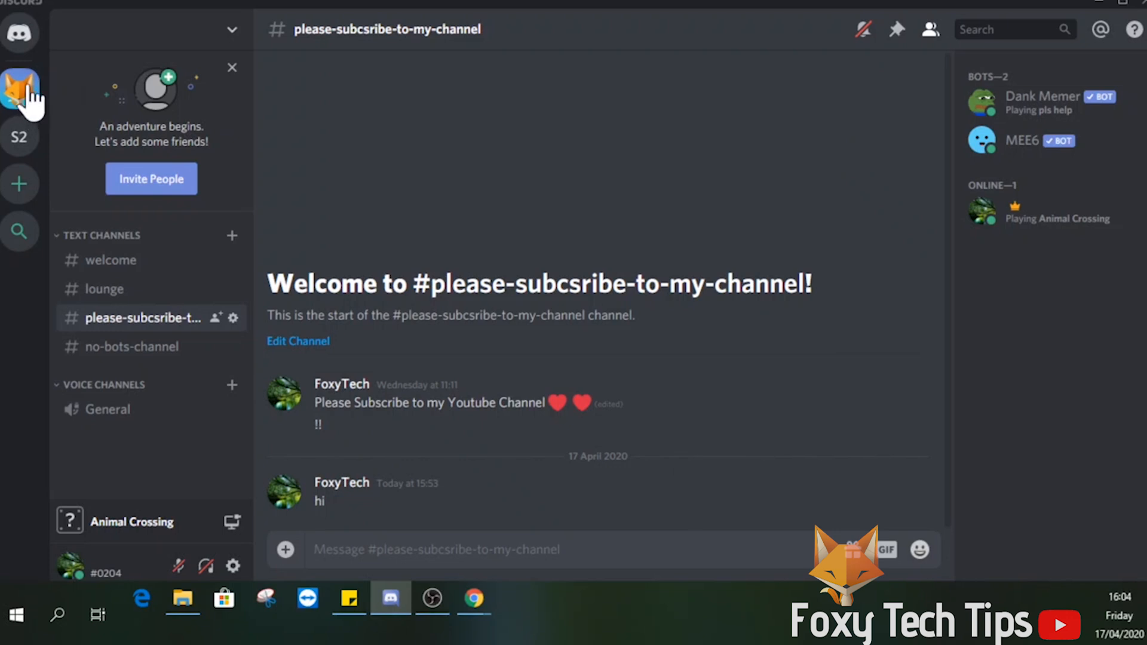
{"action": "mouse_move", "coordinate": [20, 87]}
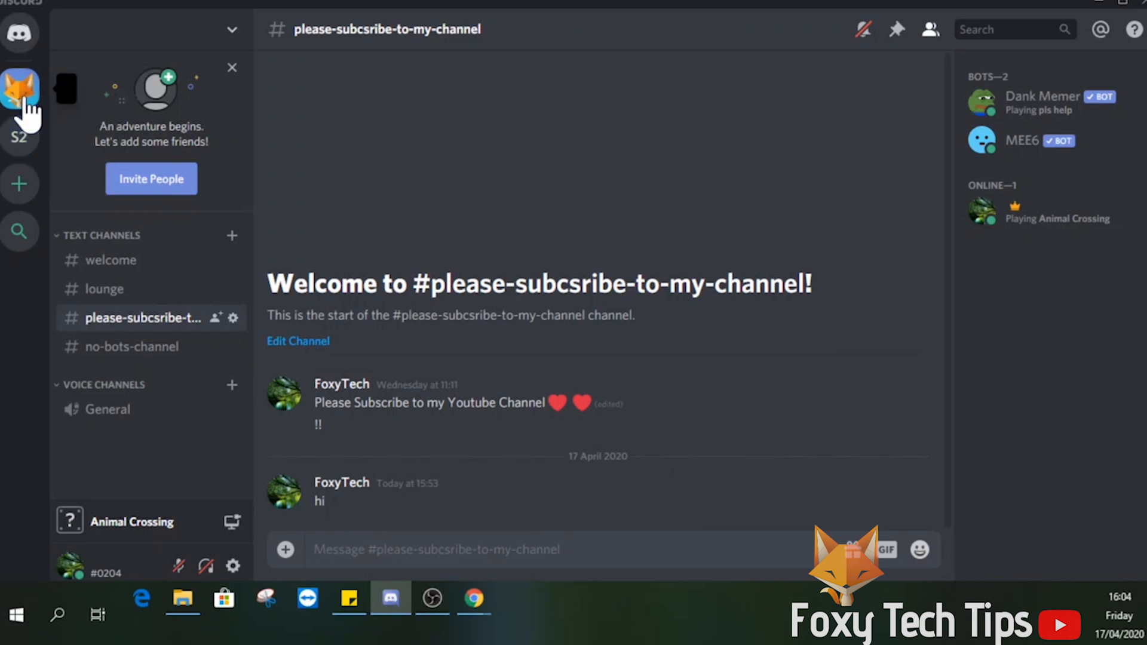
{"action": "mouse_move", "coordinate": [62, 99]}
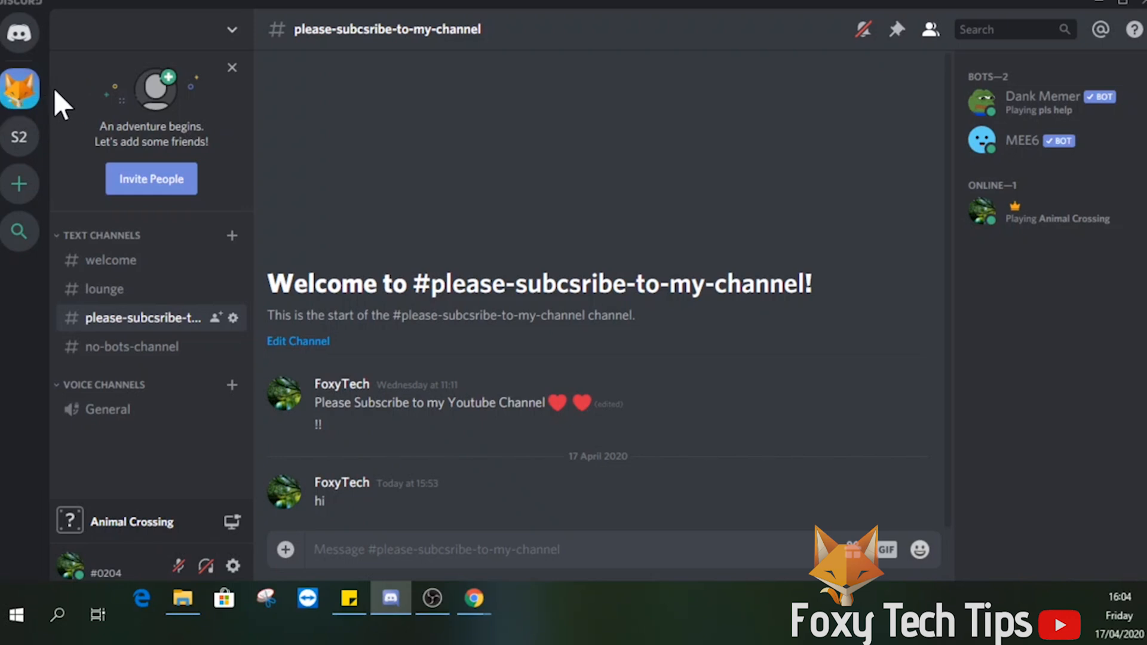